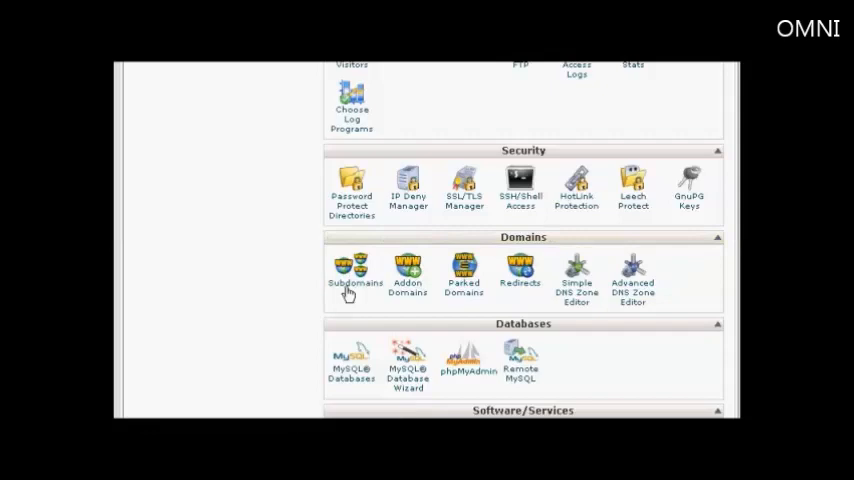
Step: Go to the Subdomains page for the main domain x3demob.cpx3demo.com
{"action": "left_click", "coordinate": [351, 270]}
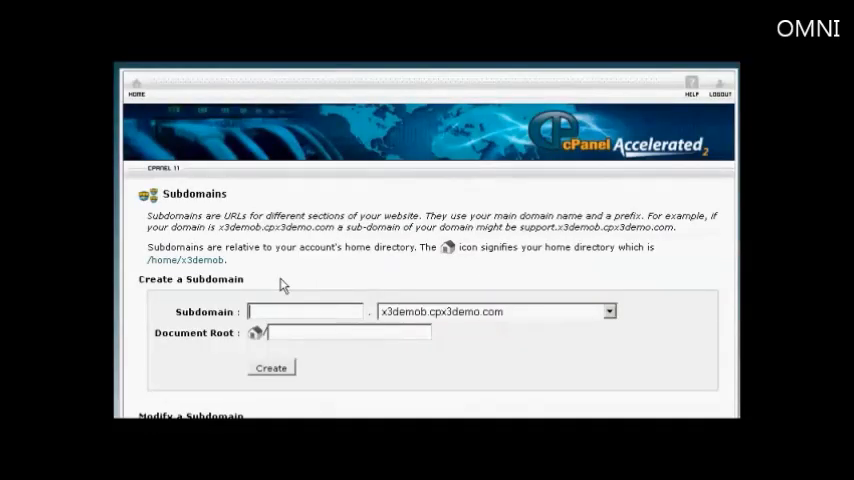
{"action": "mouse_move", "coordinate": [243, 328]}
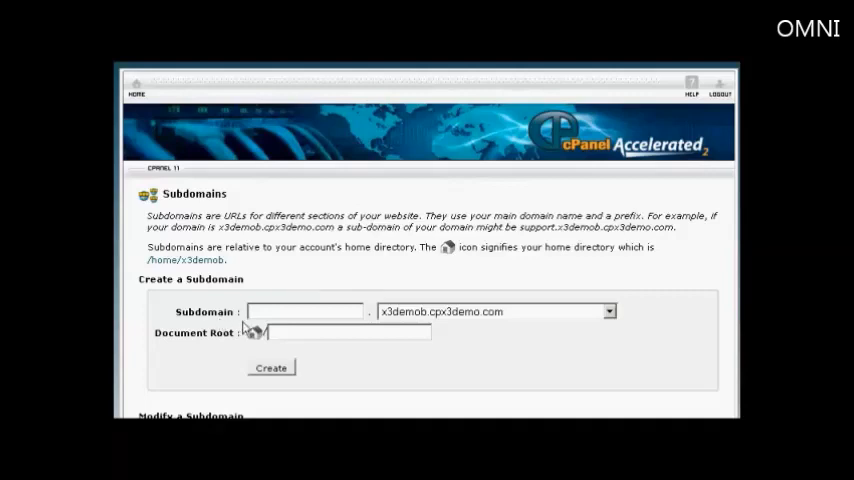
{"action": "mouse_move", "coordinate": [354, 322]}
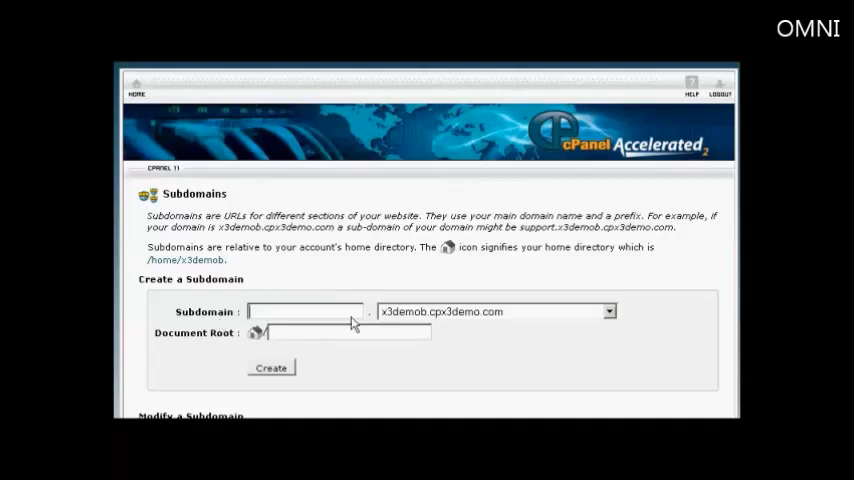
{"action": "mouse_move", "coordinate": [472, 322]}
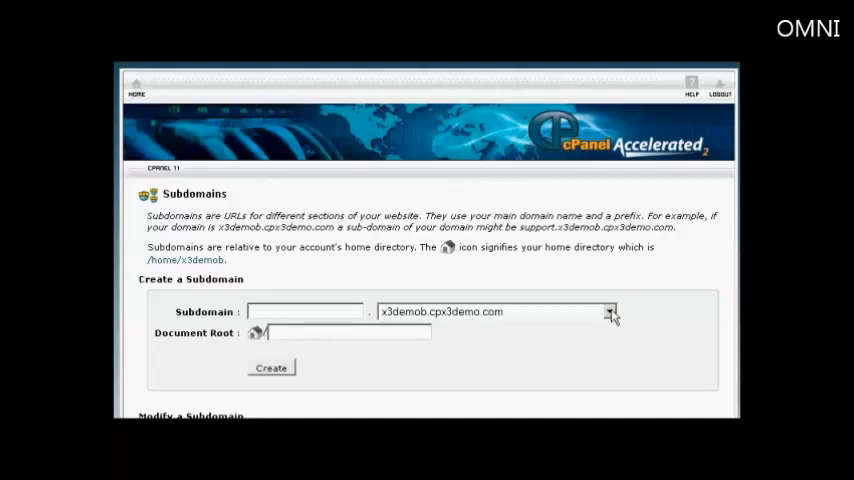
{"action": "left_click", "coordinate": [610, 311]}
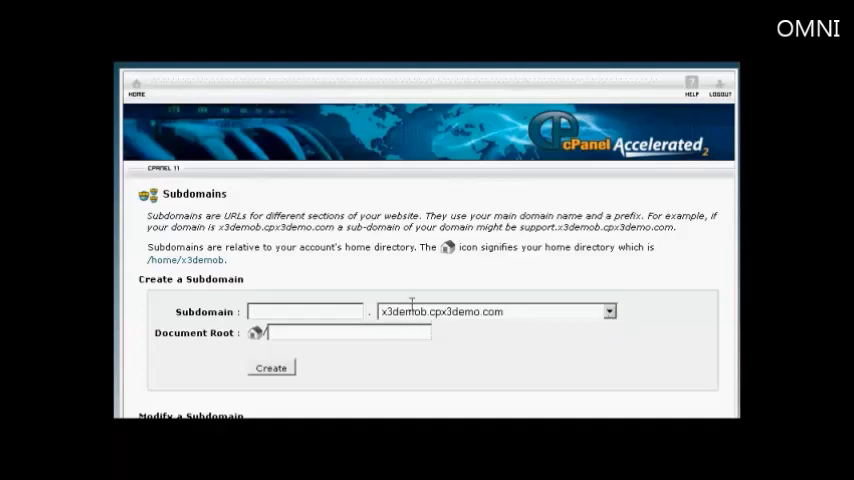
{"action": "mouse_move", "coordinate": [278, 306]}
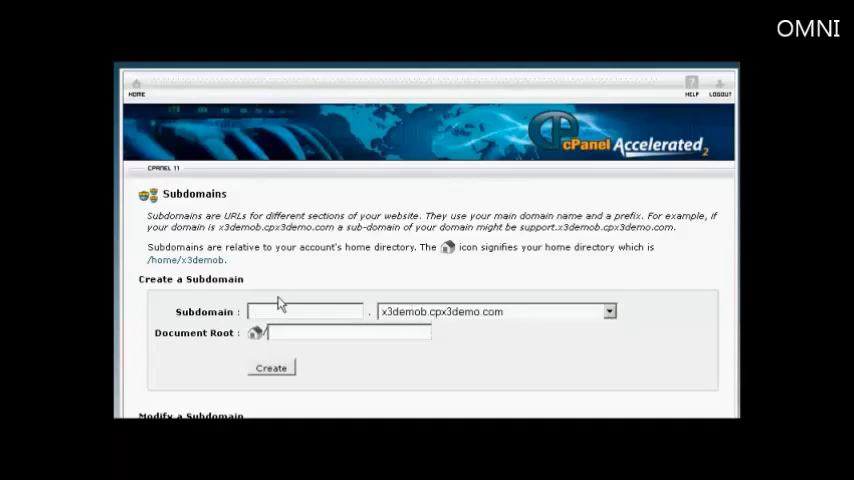
{"action": "mouse_move", "coordinate": [289, 270]}
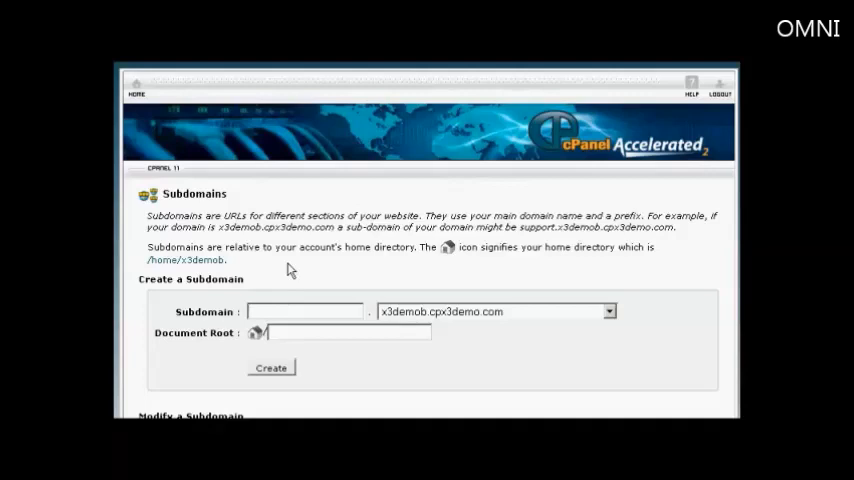
Step: Create subdomain 'shoppingcart' with document root public_html/shoppingcart
{"action": "type", "text": "shoppingcart"}
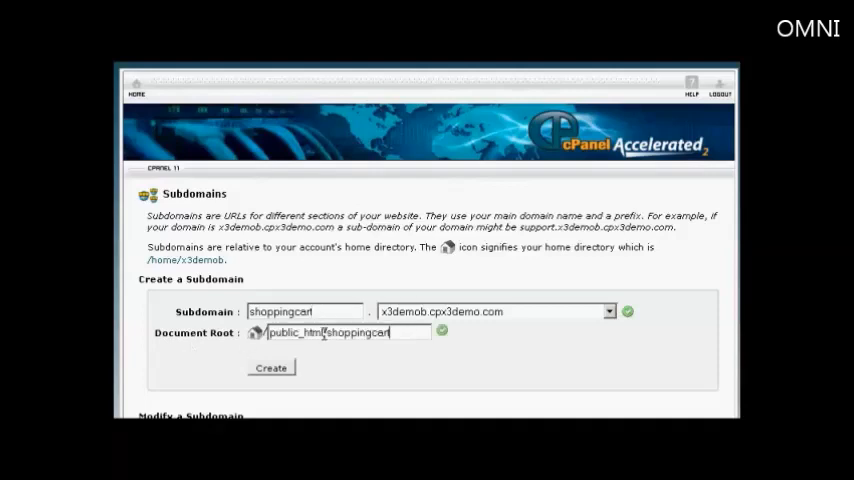
{"action": "mouse_move", "coordinate": [192, 354]}
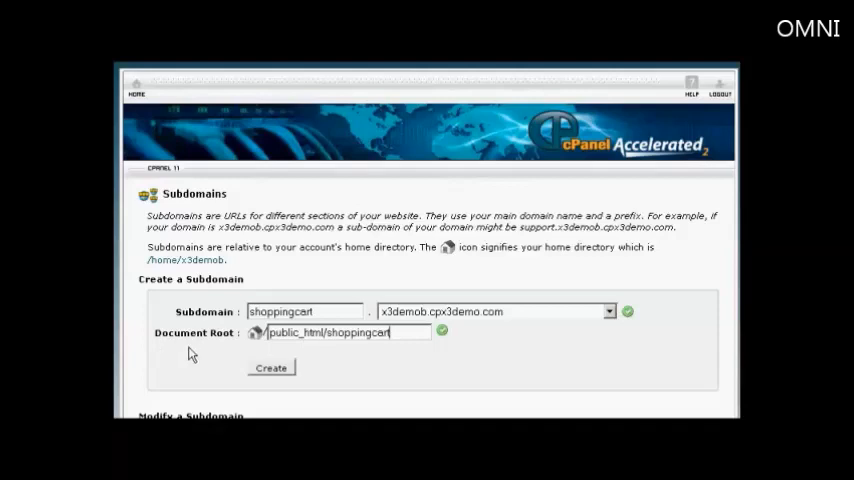
{"action": "mouse_move", "coordinate": [228, 354]}
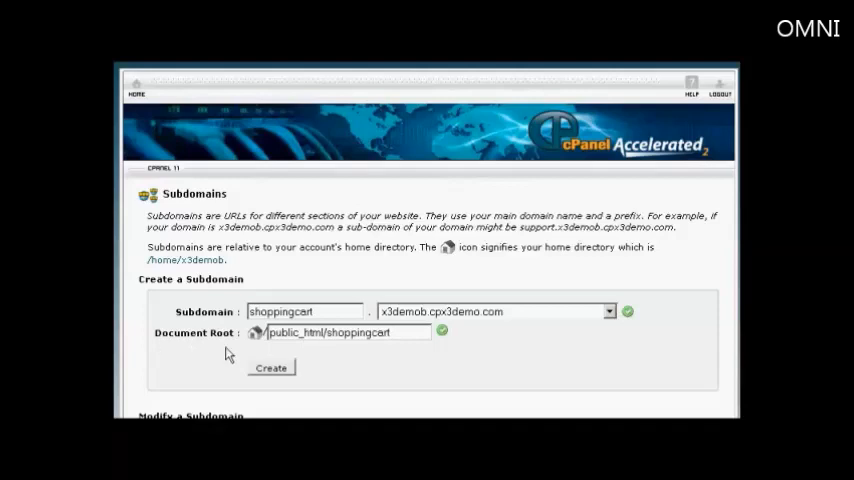
{"action": "mouse_move", "coordinate": [363, 357]}
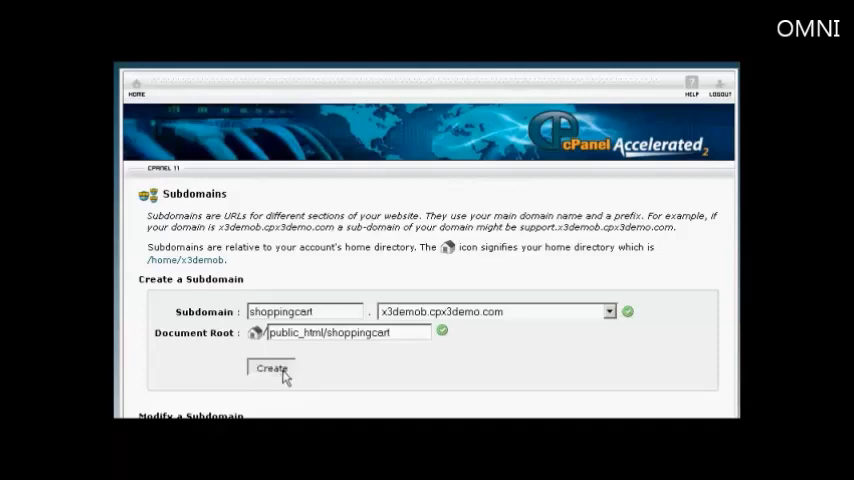
{"action": "left_click", "coordinate": [271, 369]}
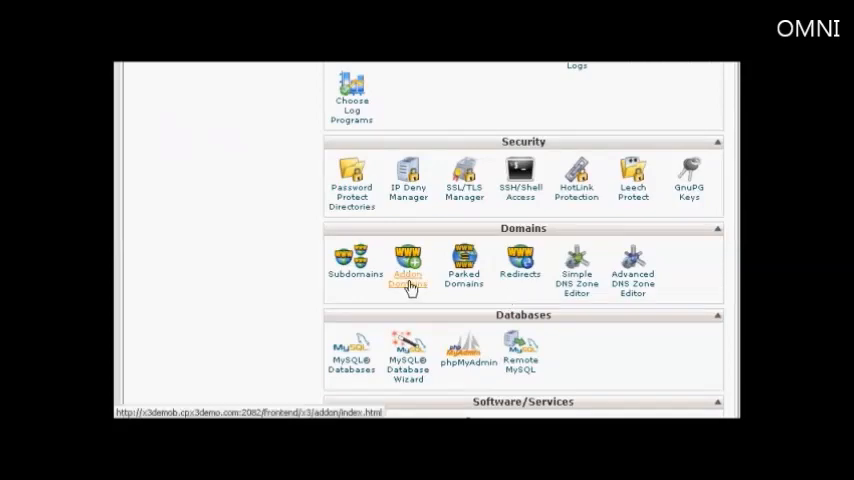
Step: Go to Addon Domains and scroll down to the Create an Addon Domain form
{"action": "left_click", "coordinate": [407, 270]}
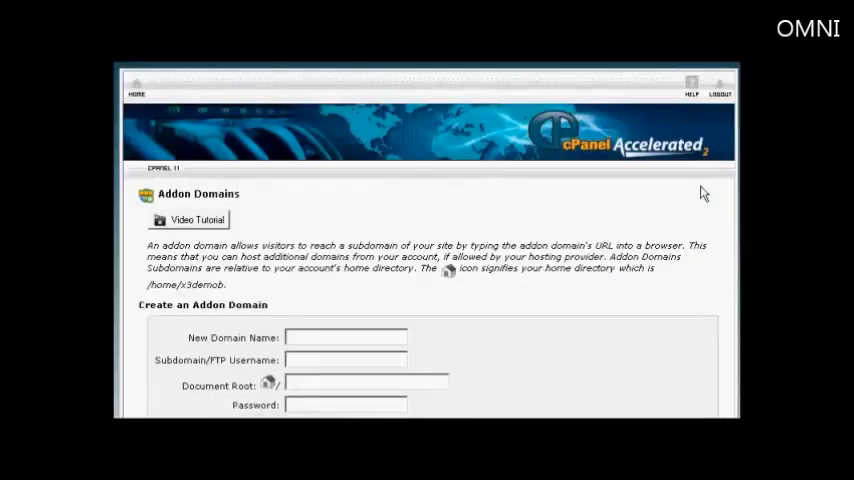
{"action": "scroll", "scroll_direction": "down", "scroll_amount": 3}
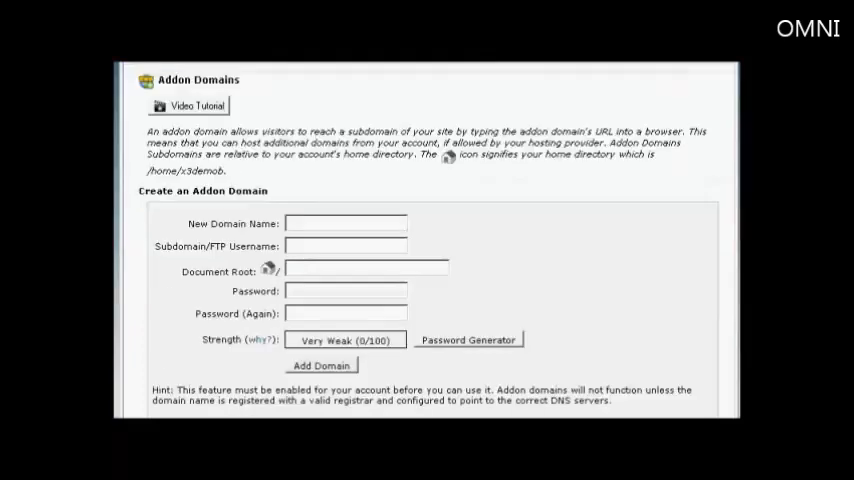
{"action": "scroll", "scroll_direction": "down", "scroll_amount": 3}
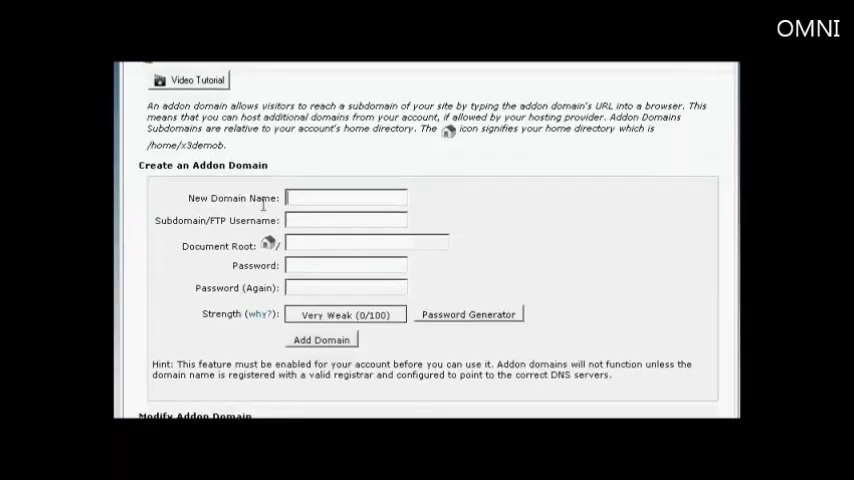
{"action": "mouse_move", "coordinate": [560, 208]}
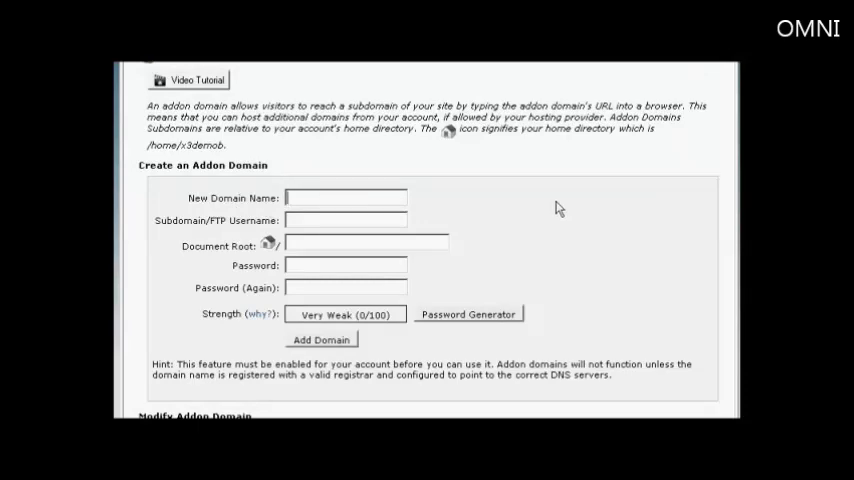
Step: Enter 'mywebsite.es' as the new domain, auto-filling username mywebsite and public_html/mywebsite.es
{"action": "type", "text": "m"}
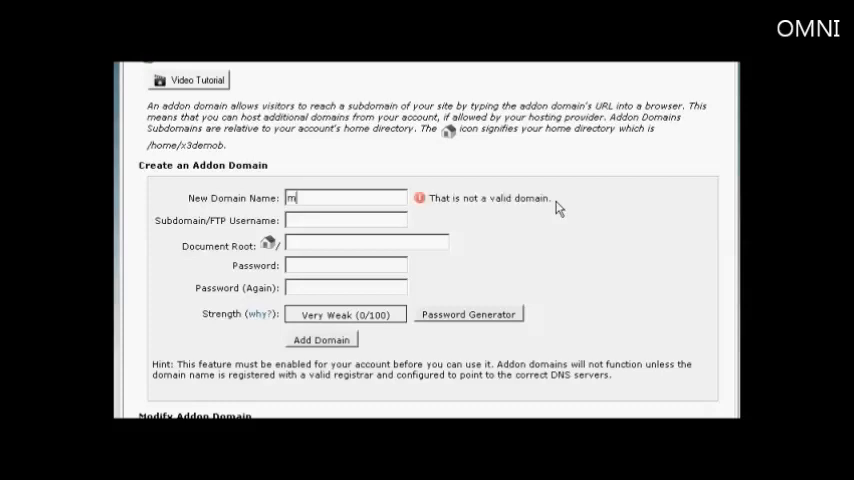
{"action": "type", "text": "ywebsite.es"}
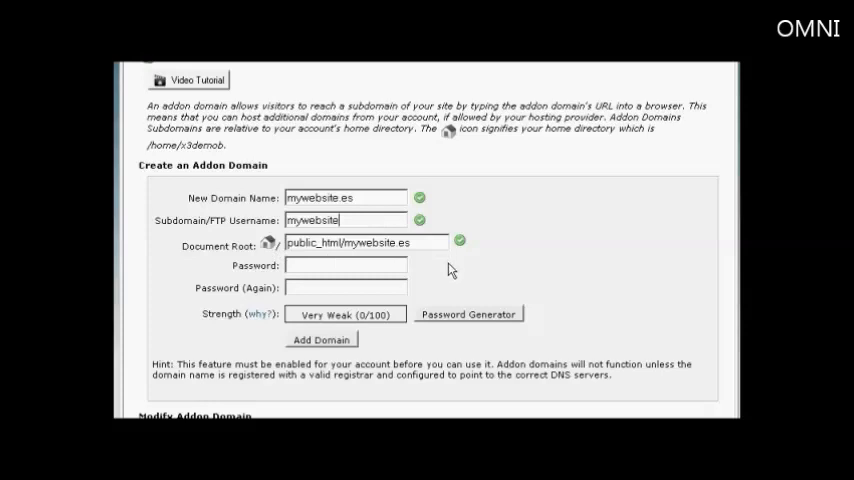
{"action": "mouse_move", "coordinate": [228, 238]}
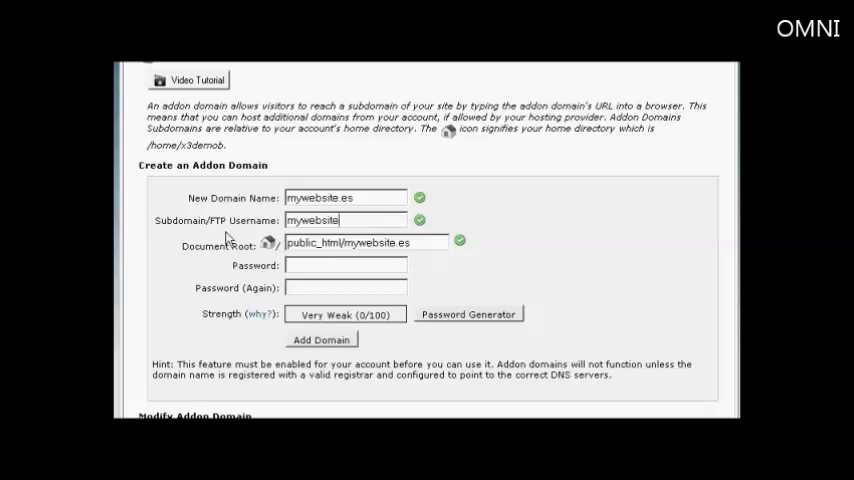
{"action": "mouse_move", "coordinate": [345, 235]}
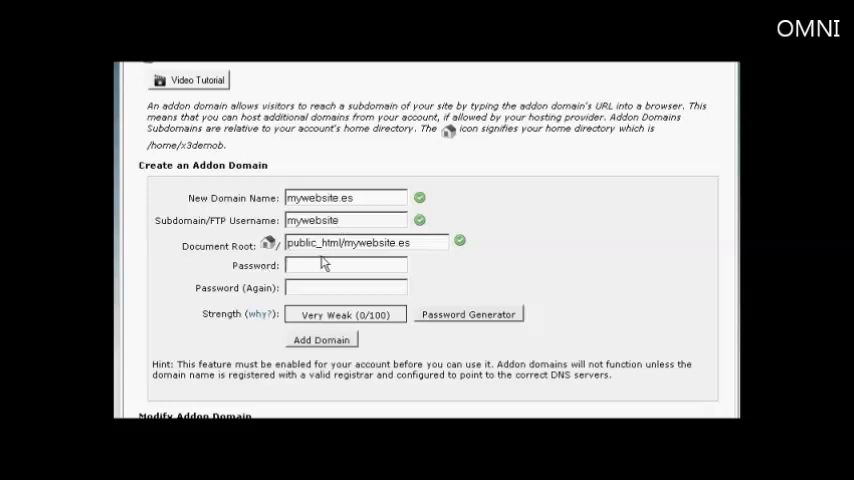
{"action": "mouse_move", "coordinate": [343, 258]}
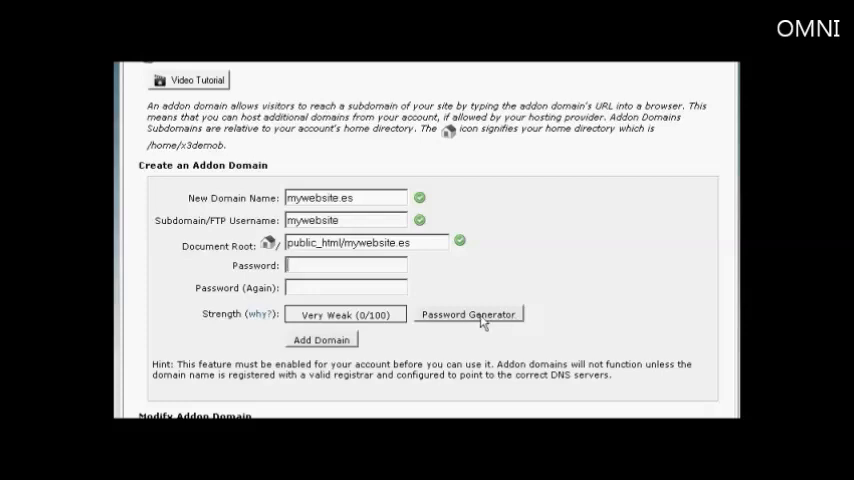
Step: Generate a very strong password, copy it, confirm it's saved, and apply it to the form
{"action": "left_click", "coordinate": [469, 314]}
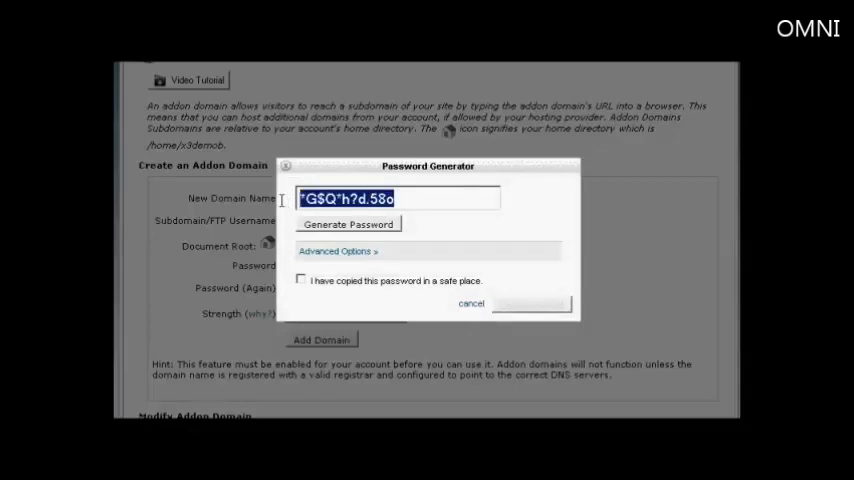
{"action": "right_click", "coordinate": [398, 198]}
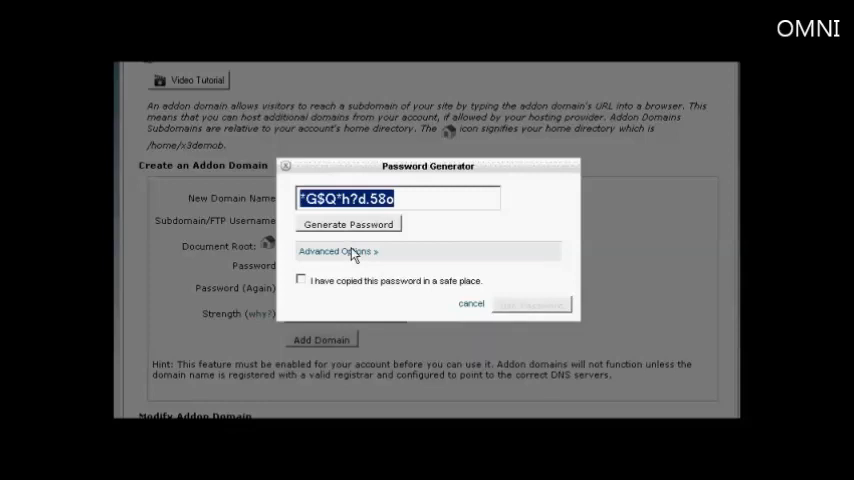
{"action": "left_click", "coordinate": [301, 280]}
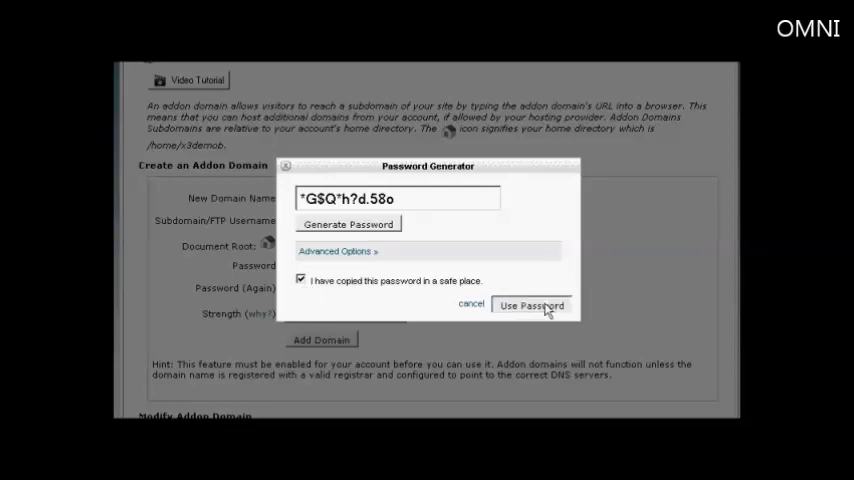
{"action": "left_click", "coordinate": [531, 306]}
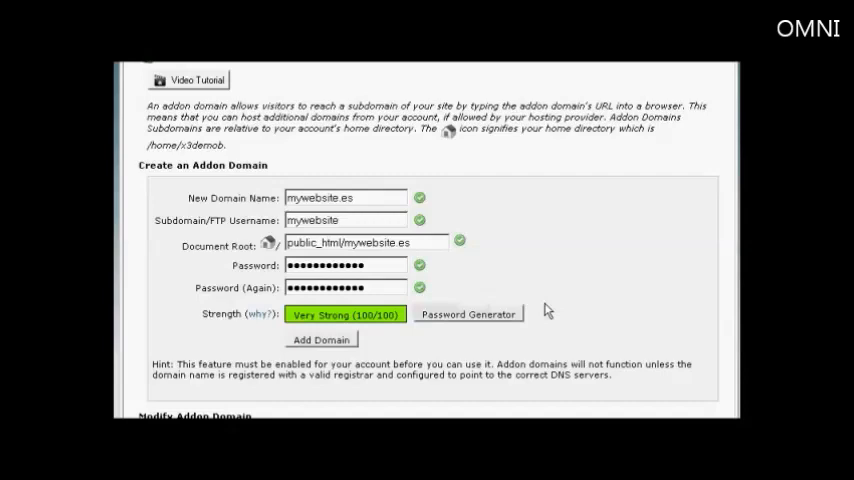